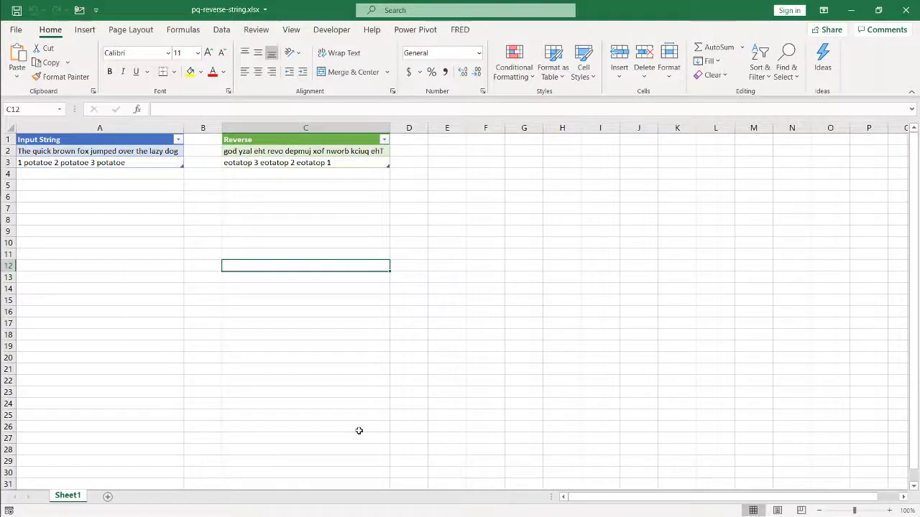
# Enter 'The weather is nice' as a third sentence in A4 and refresh the Reverse table
pyautogui.click(100, 151)
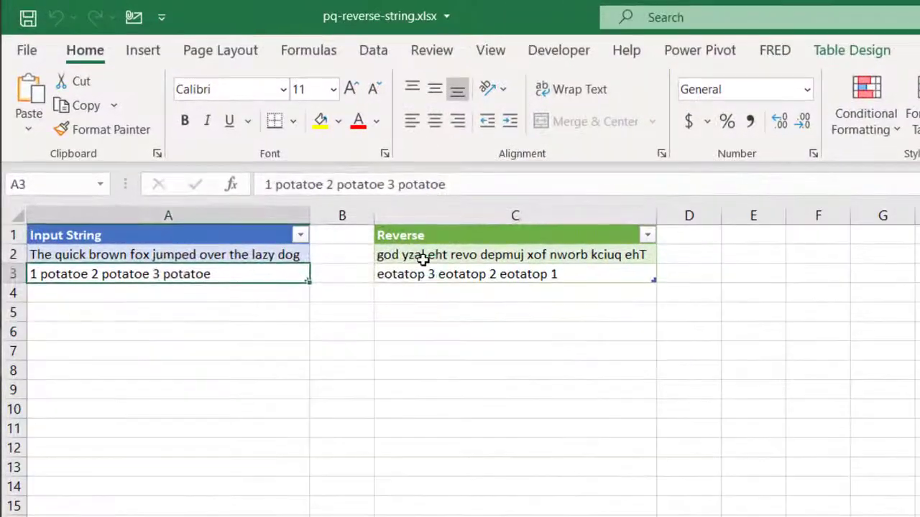
pyautogui.click(514, 273)
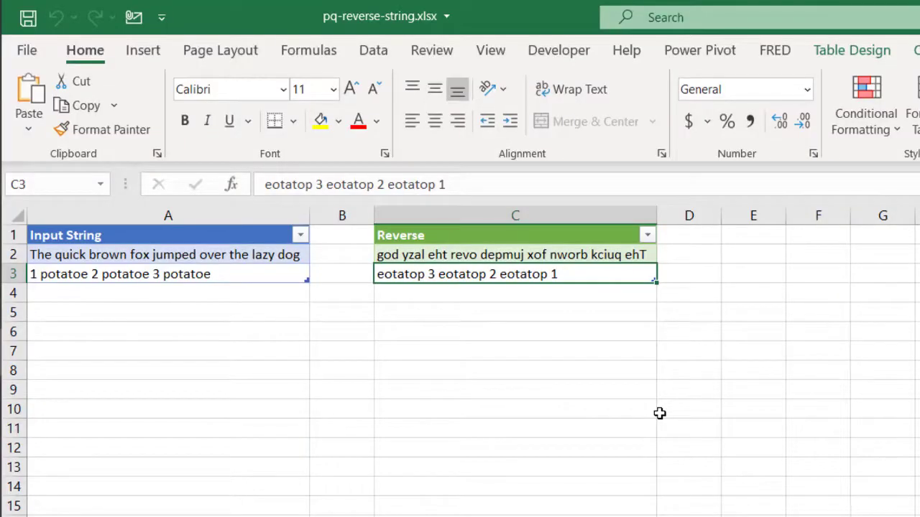
pyautogui.moveTo(250, 279)
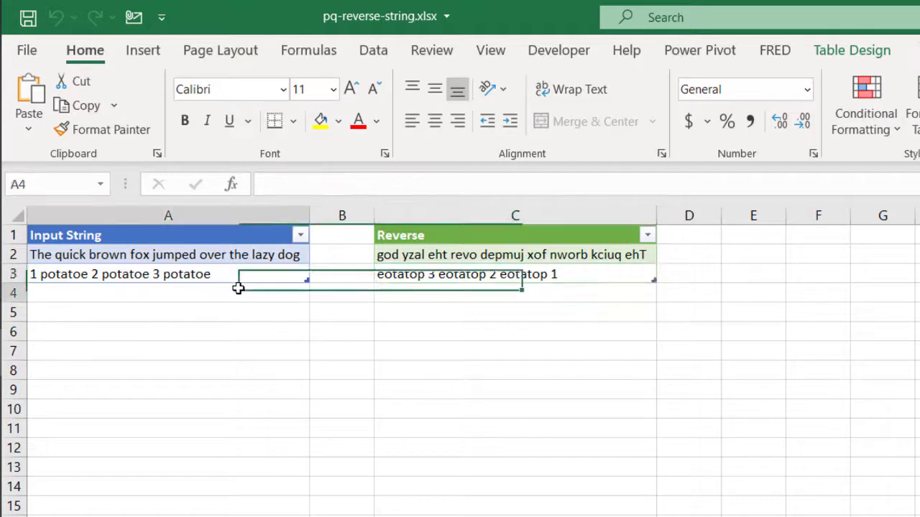
pyautogui.write('The weat')
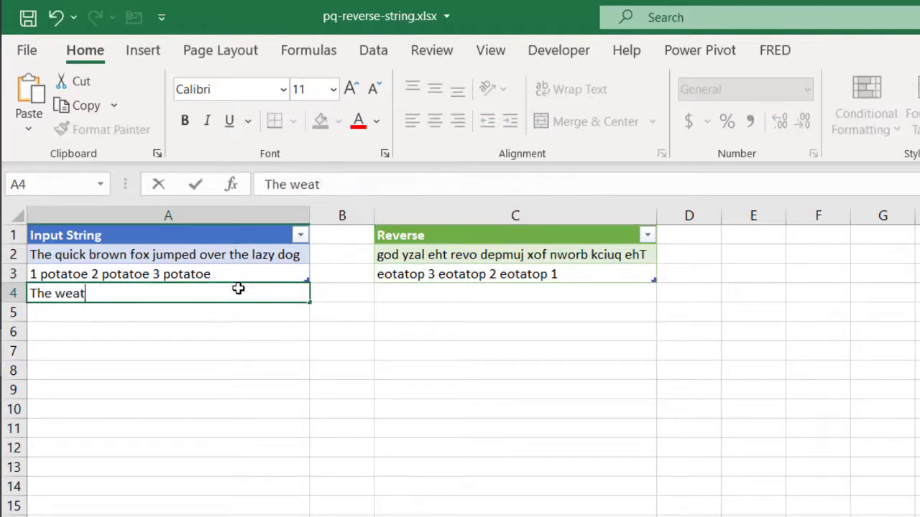
pyautogui.write('her is nice today')
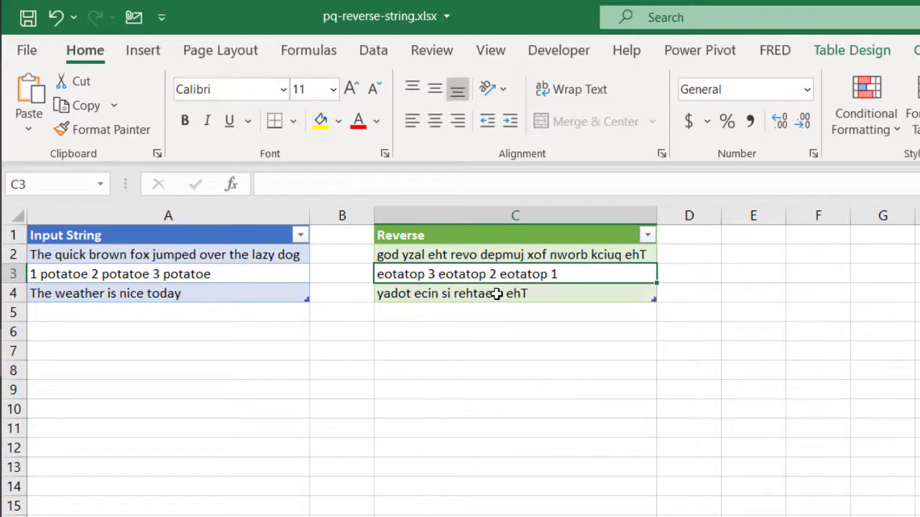
pyautogui.click(515, 293)
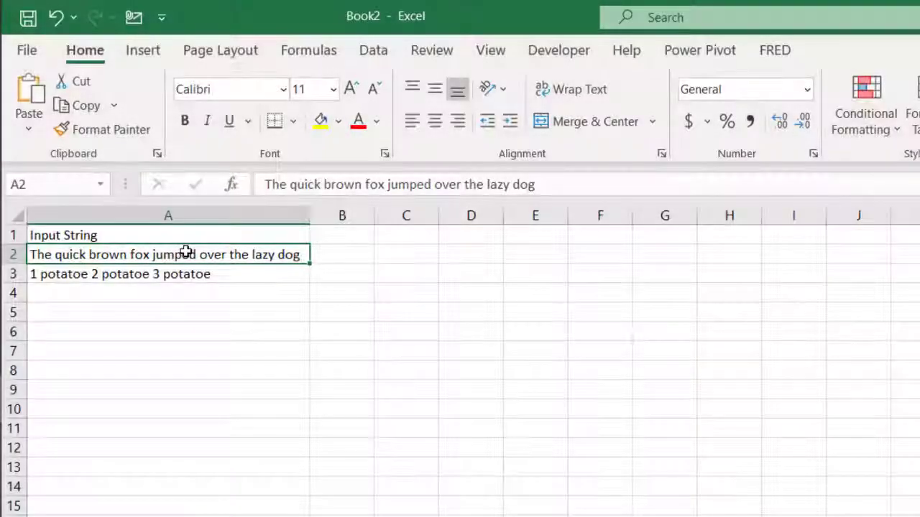
# Convert the Input String list into an Excel table with Ctrl+T
pyautogui.press('ctrl+t')
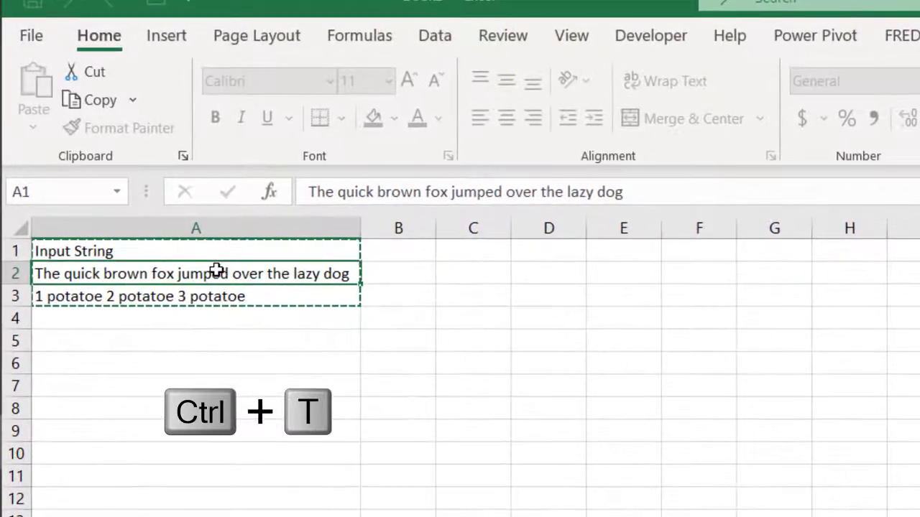
pyautogui.press('ctrl+t')
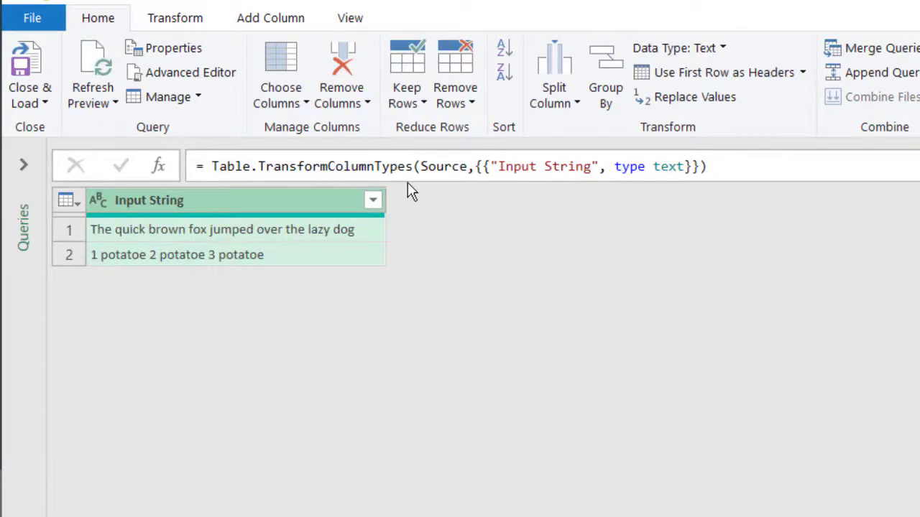
pyautogui.moveTo(340, 144)
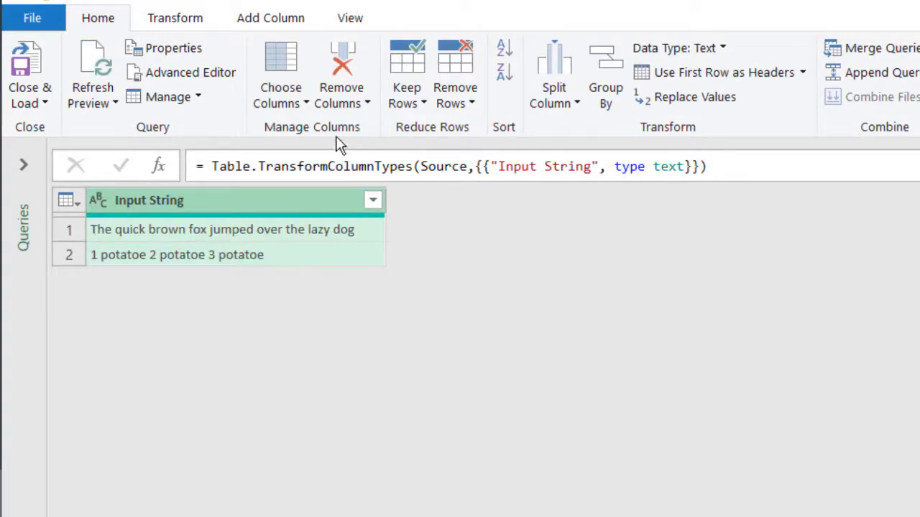
# Create a custom column 'Reverse' with the formula = Text.Reverse([Input String])
pyautogui.click(270, 17)
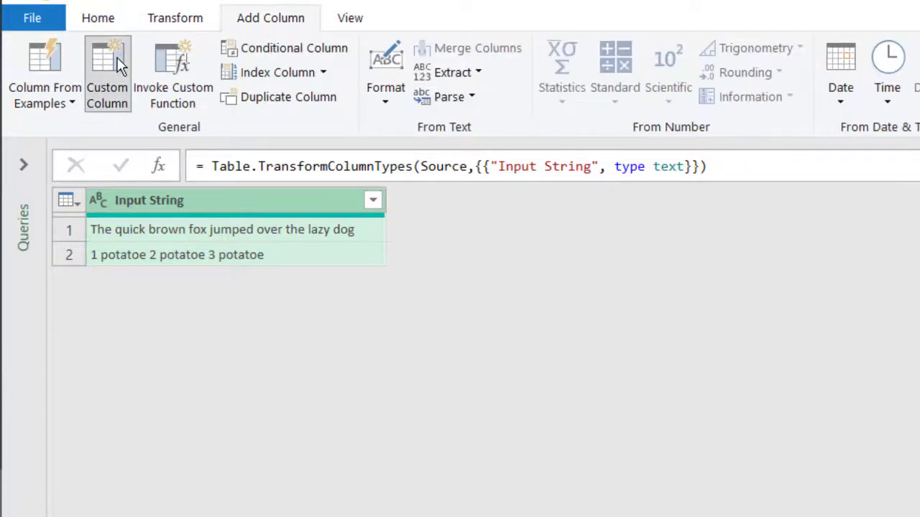
pyautogui.click(106, 75)
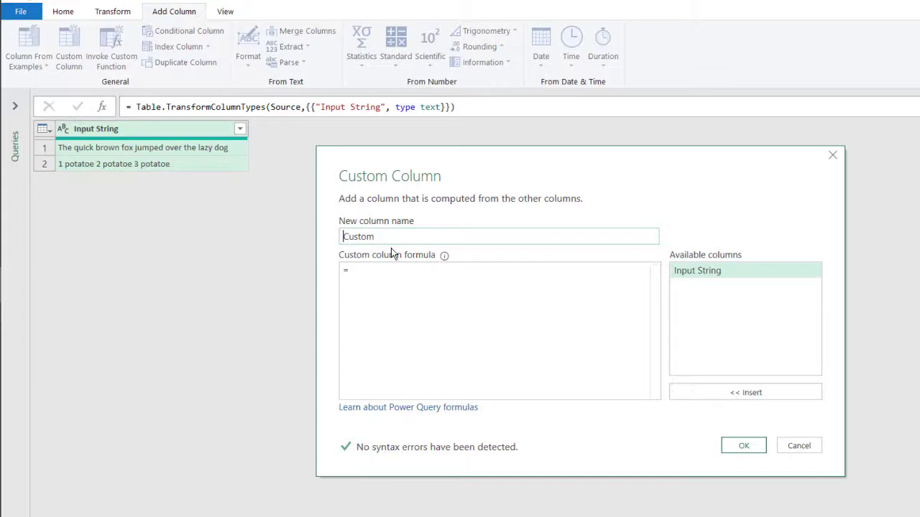
pyautogui.write('Reverse')
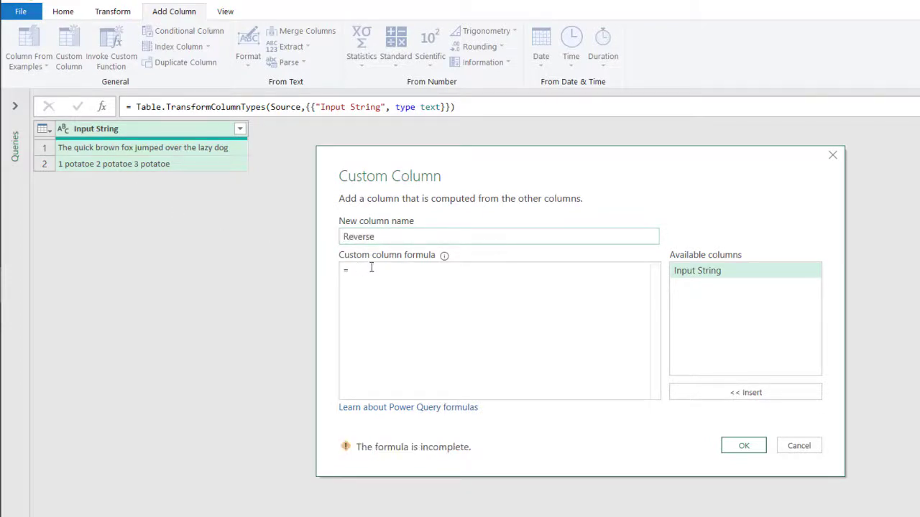
pyautogui.write('Text')
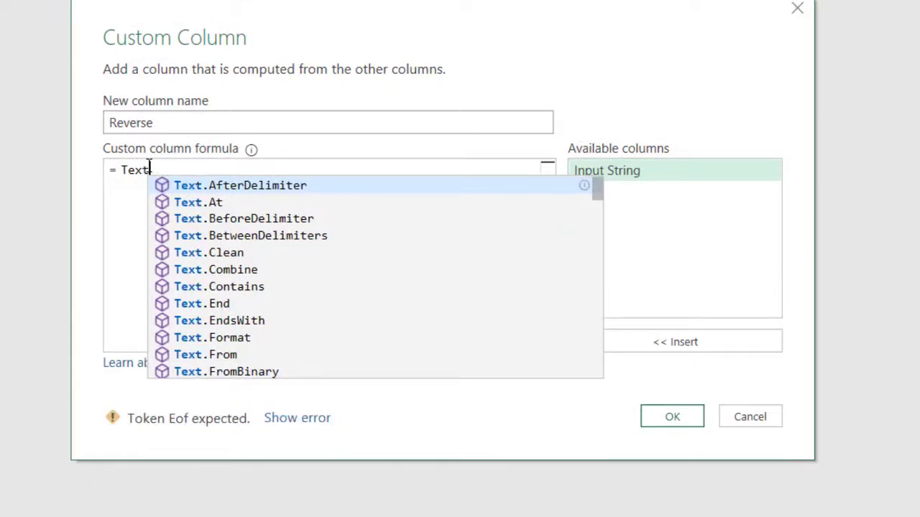
pyautogui.write('.Reverse([Input String')
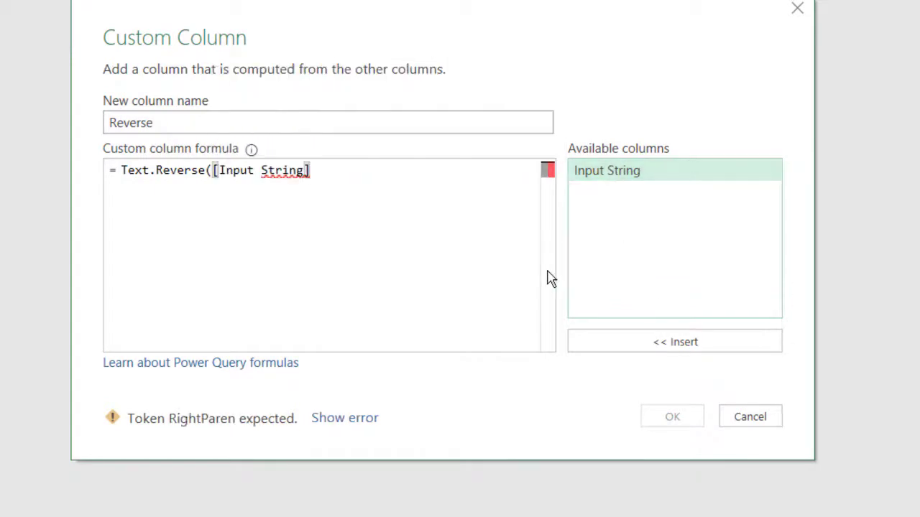
pyautogui.write(')')
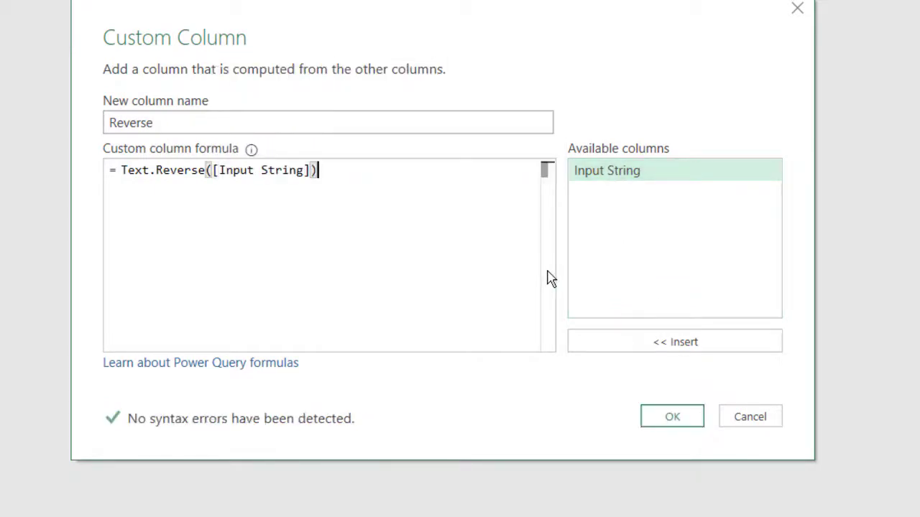
pyautogui.moveTo(672, 417)
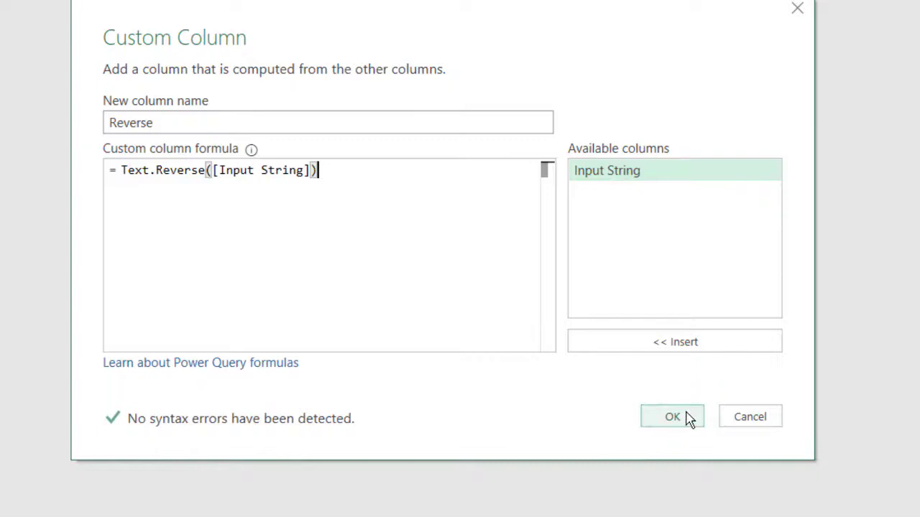
pyautogui.click(673, 417)
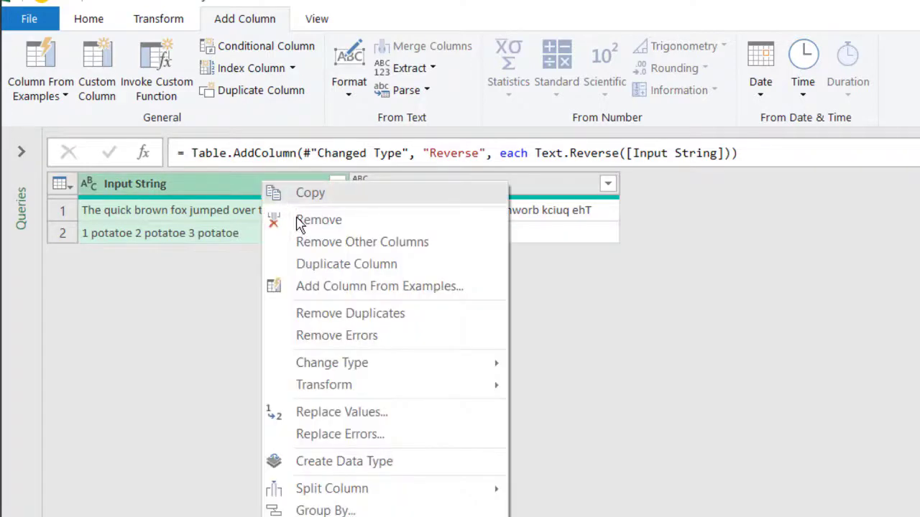
# Remove the Input String column and load the Reverse query into the existing worksheet at C1
pyautogui.click(319, 220)
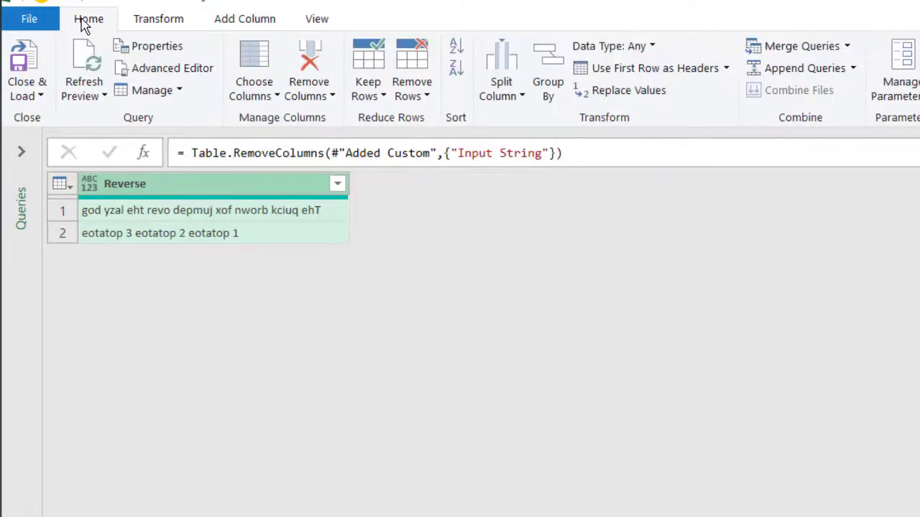
pyautogui.click(25, 69)
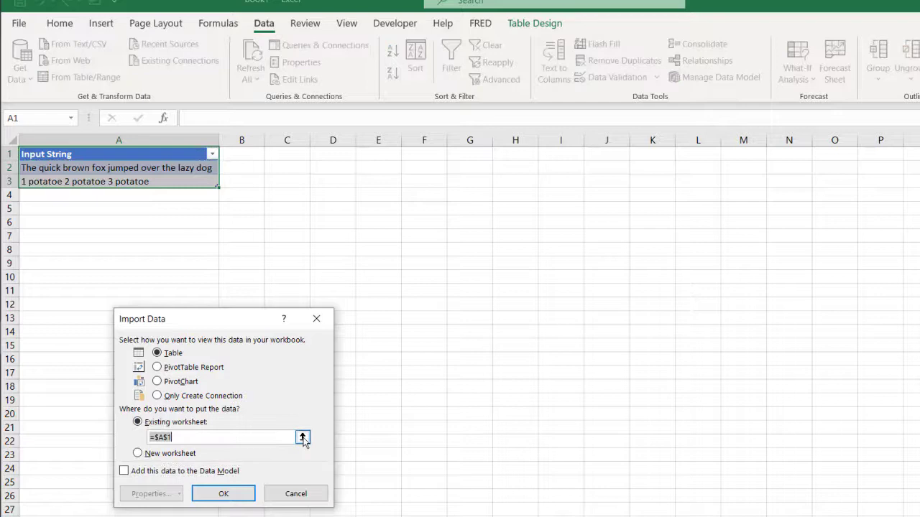
pyautogui.click(301, 437)
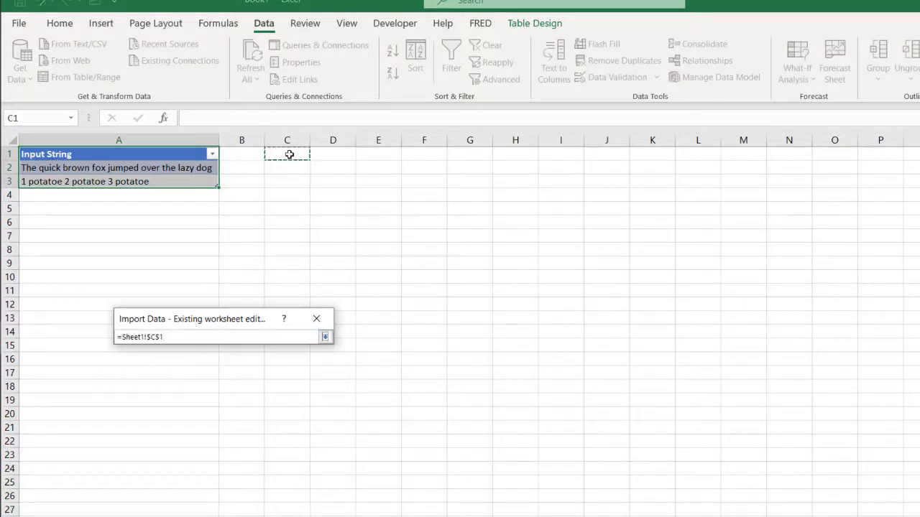
pyautogui.click(325, 337)
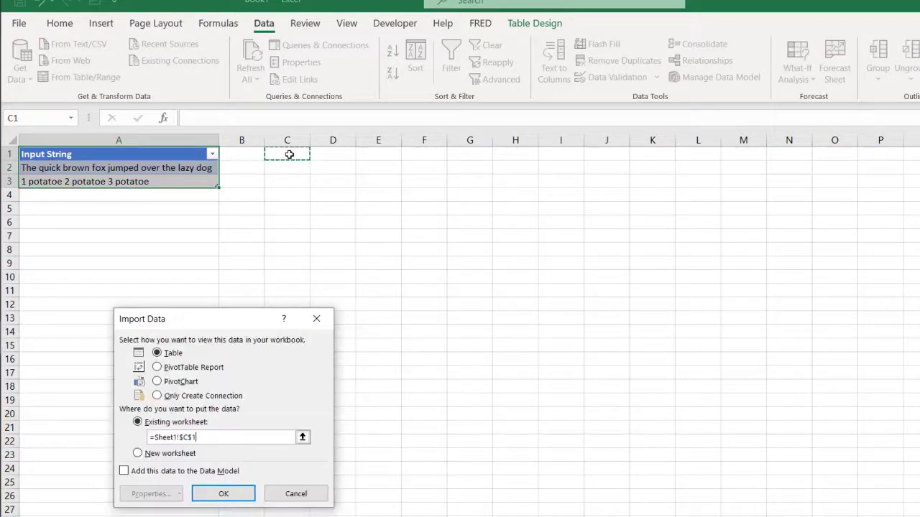
pyautogui.click(224, 494)
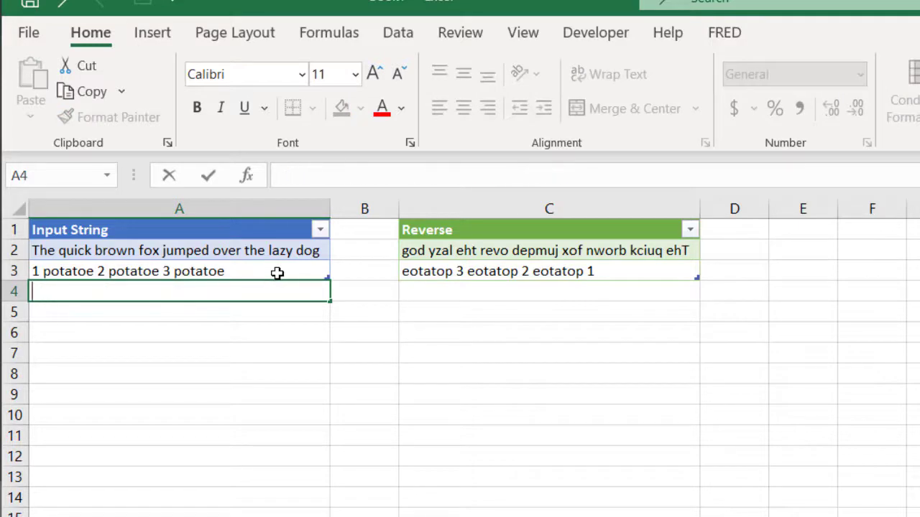
# Enter 'I'd love some sugar with that' in A4, correcting the 'sugare' typo
pyautogui.write("I'd love")
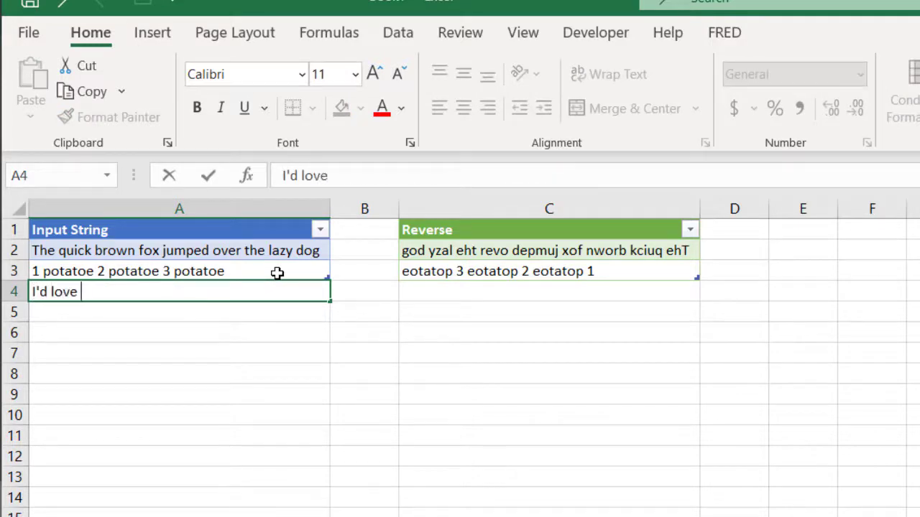
pyautogui.write('some sugare with')
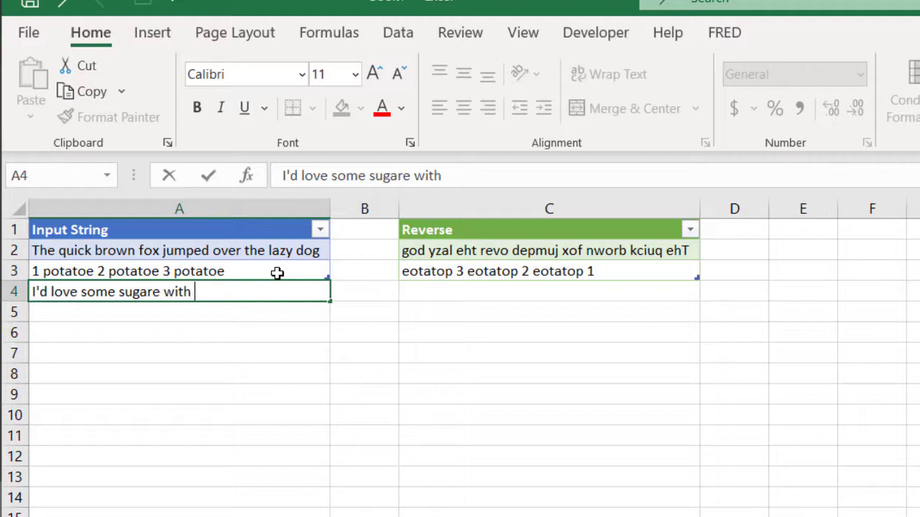
pyautogui.press('Backspace')
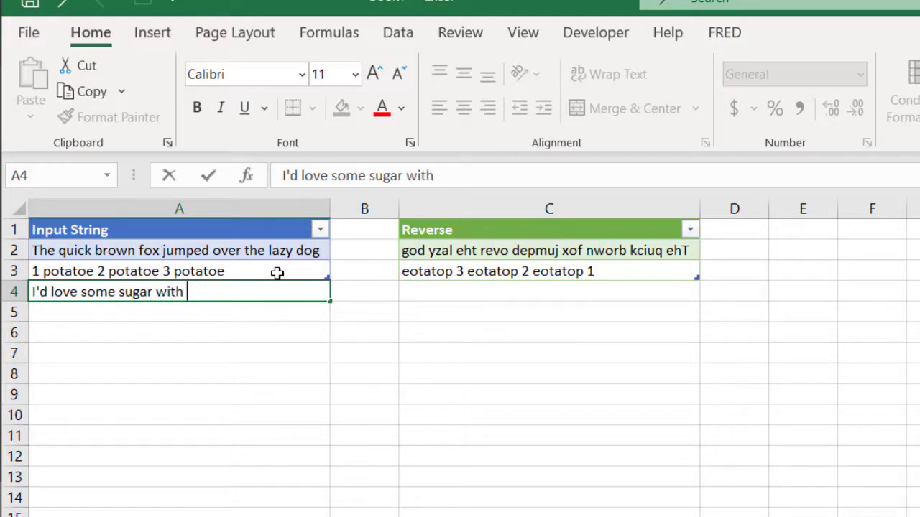
pyautogui.write('that')
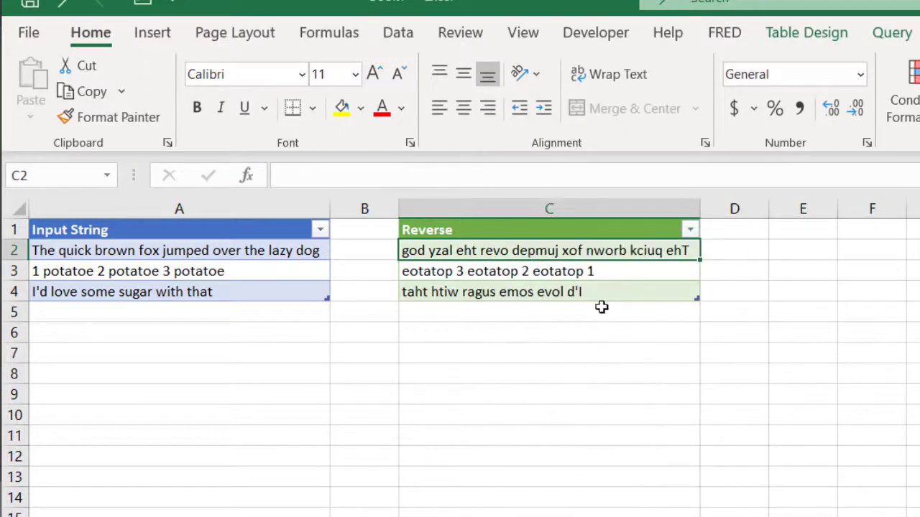
pyautogui.moveTo(606, 293)
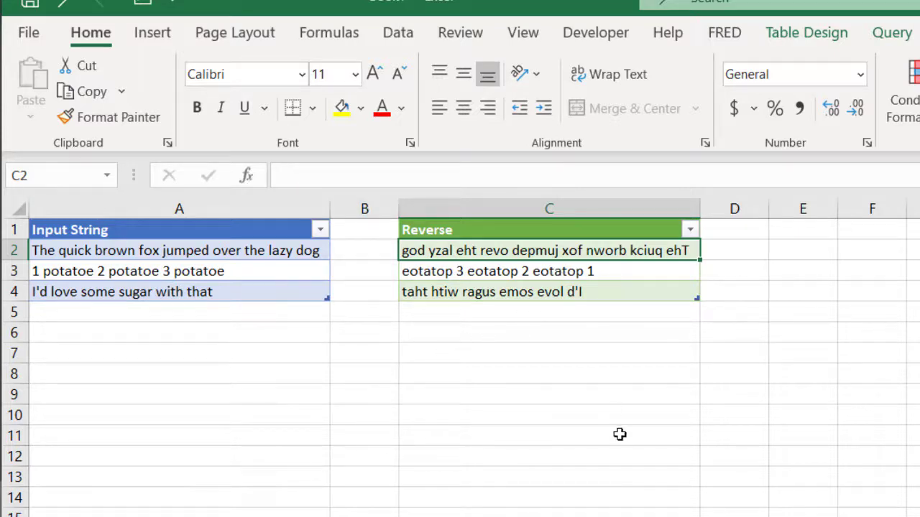
pyautogui.moveTo(600, 396)
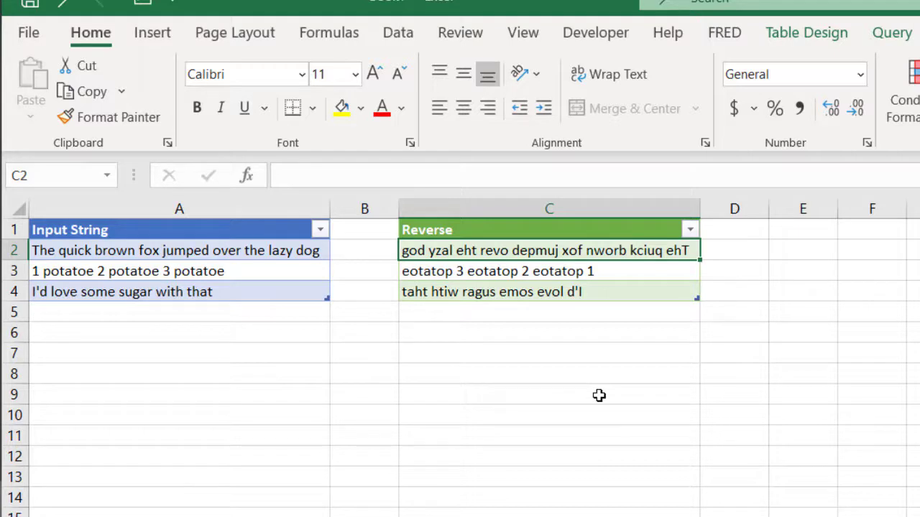